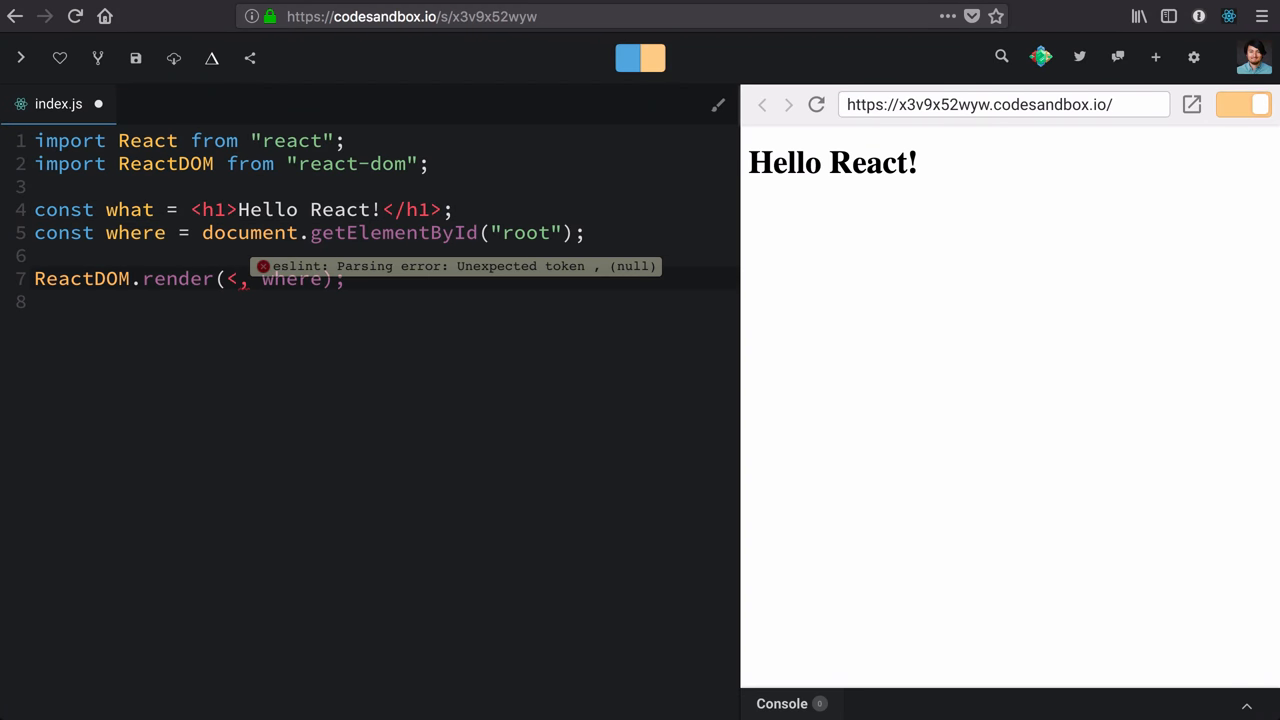
- Make the render call read ReactDOM.render(<Greeting />, where)
text(Greeting />)
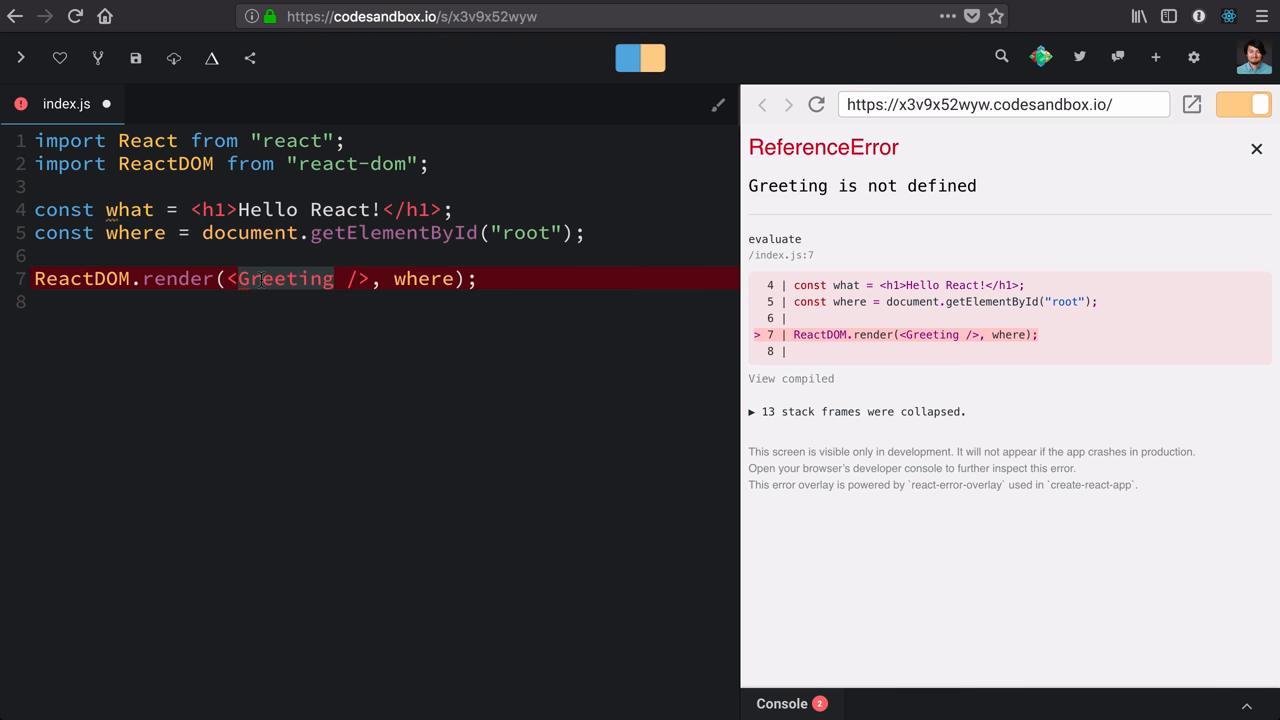
- Rename the h1 constant to Greeting as an arrow function () => <h1>, then comment the line out with //
click(124, 210)
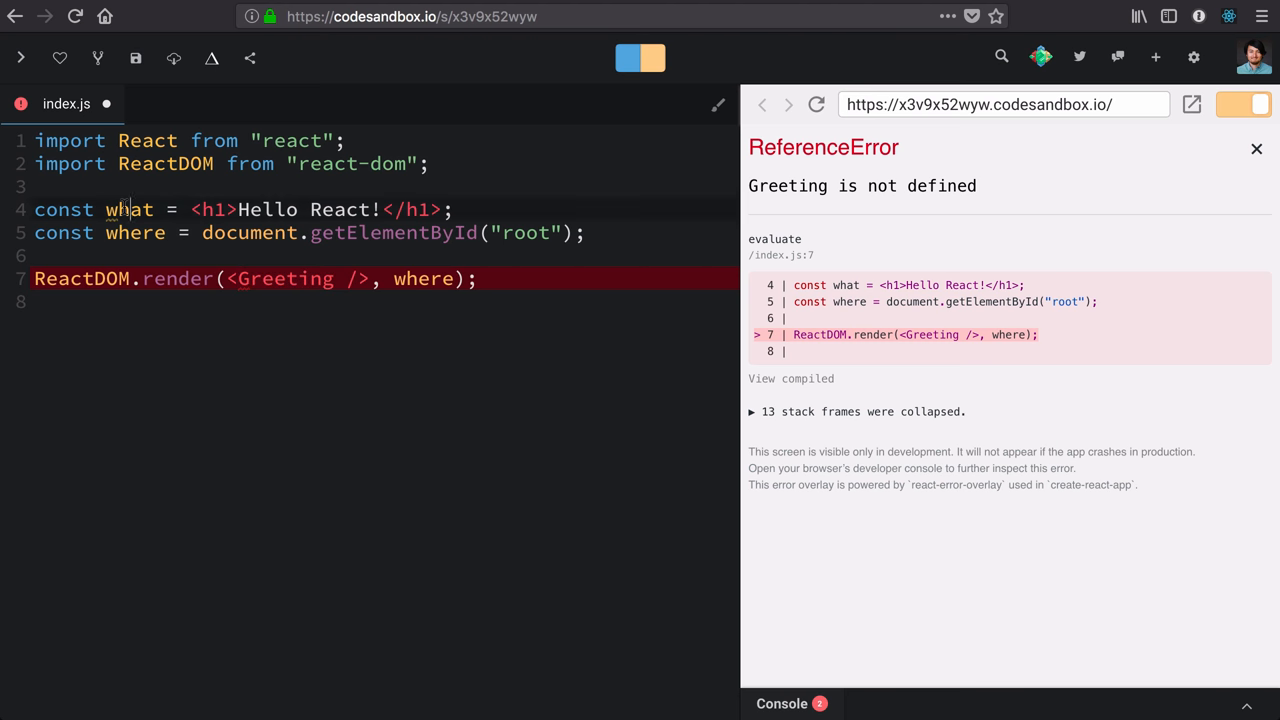
text(Greetin)
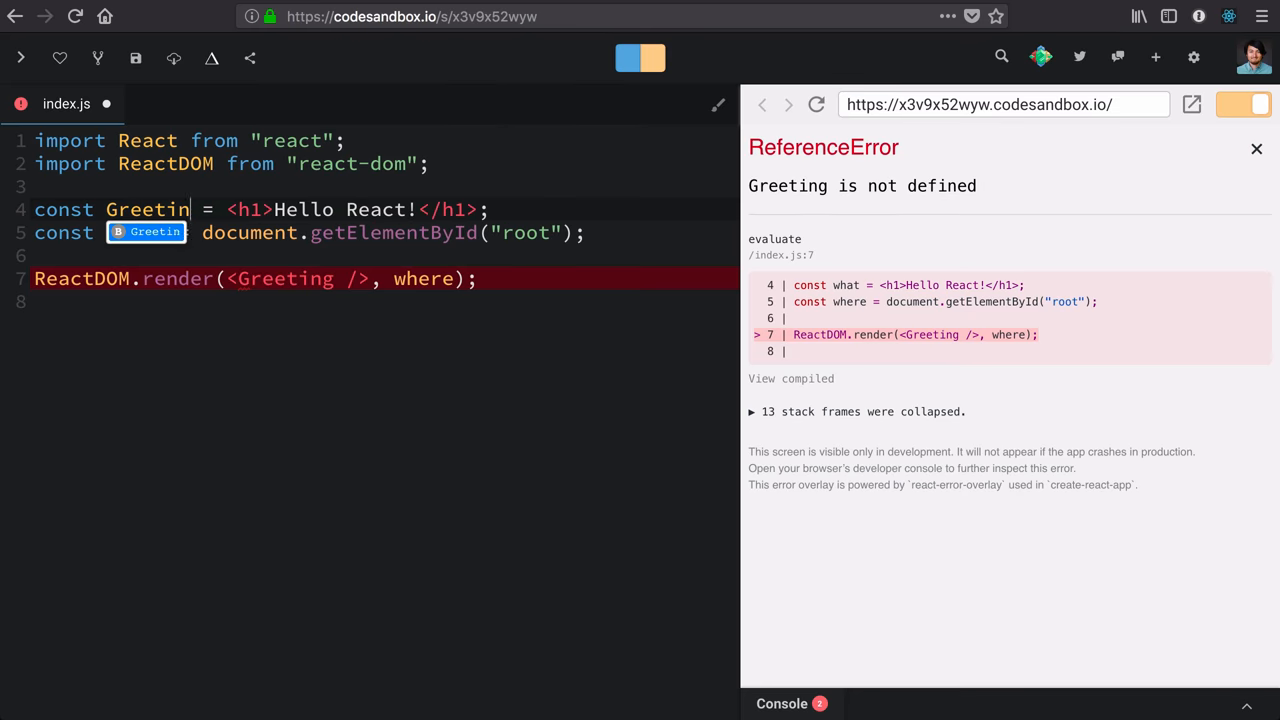
text(())
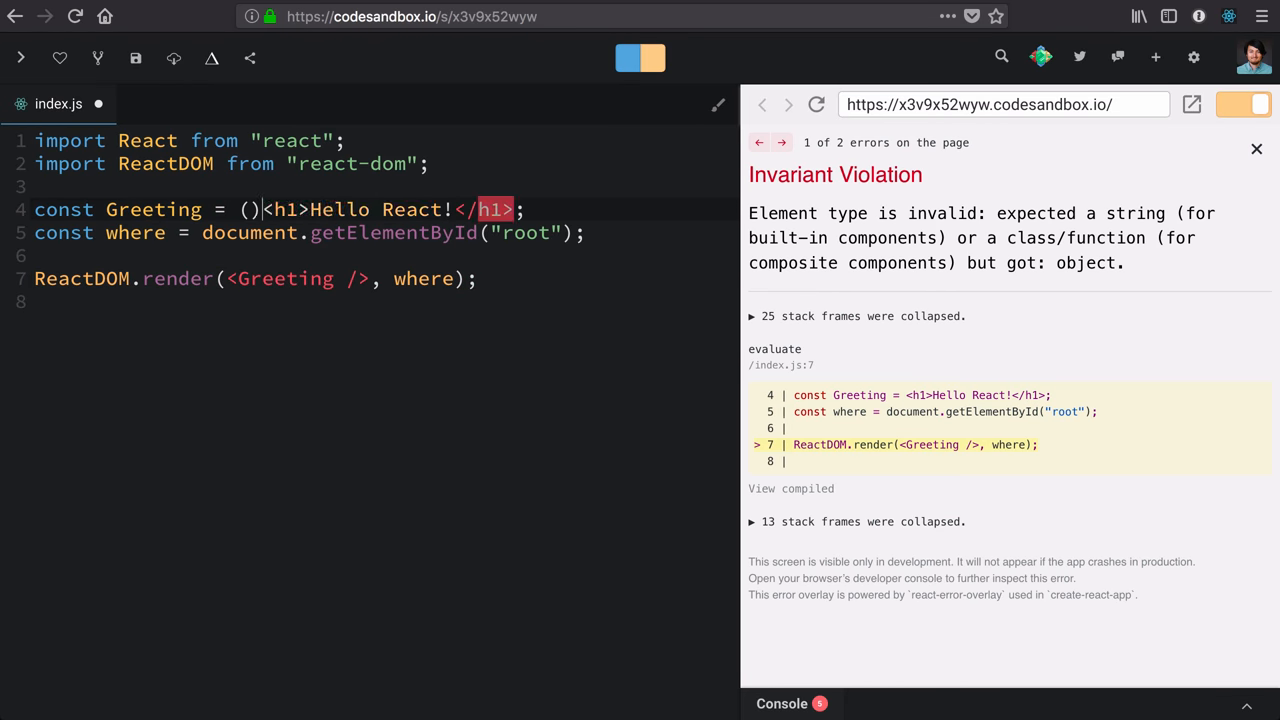
text(=>)
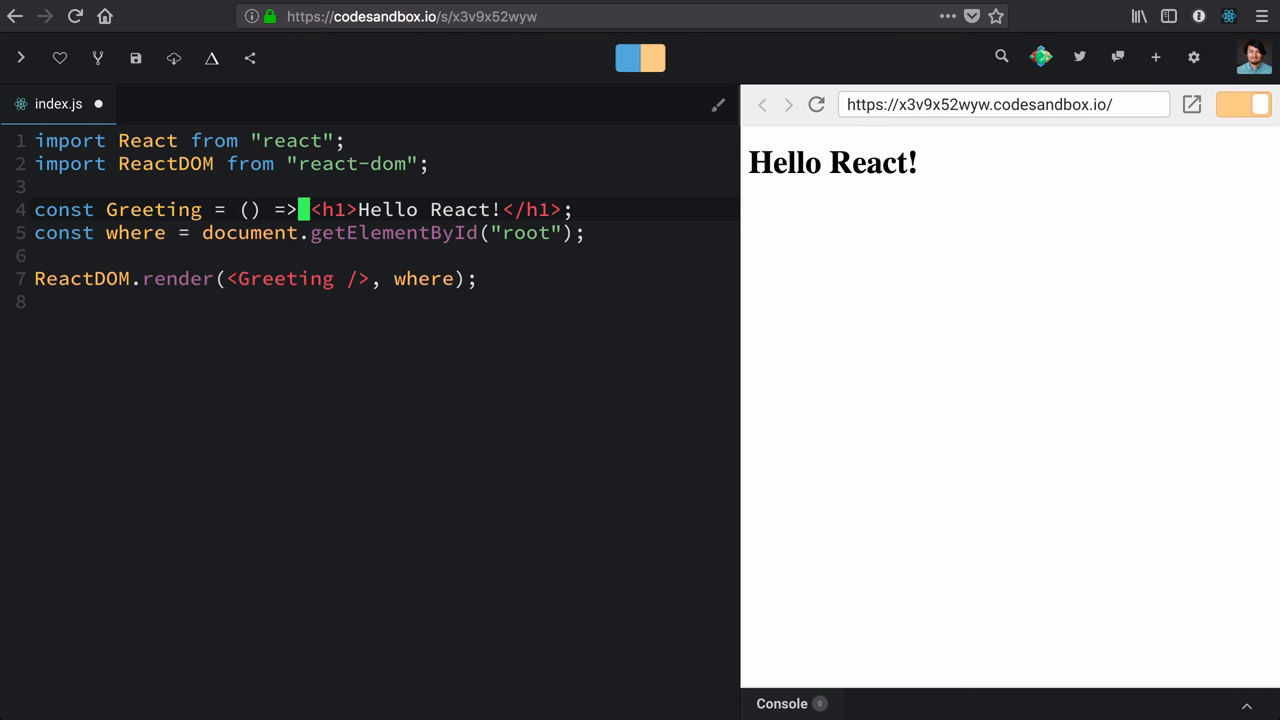
text(//)
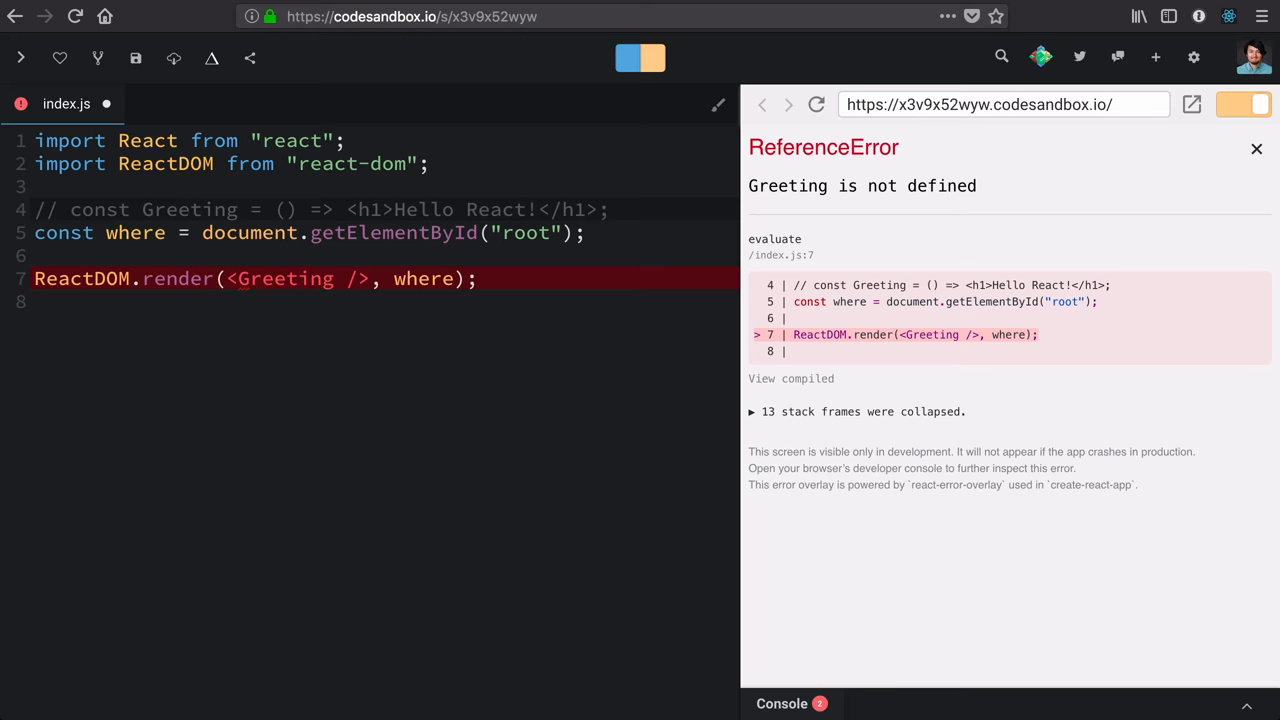
- Declare function Greeting() { } on a new line below the commented-out version
text(function)
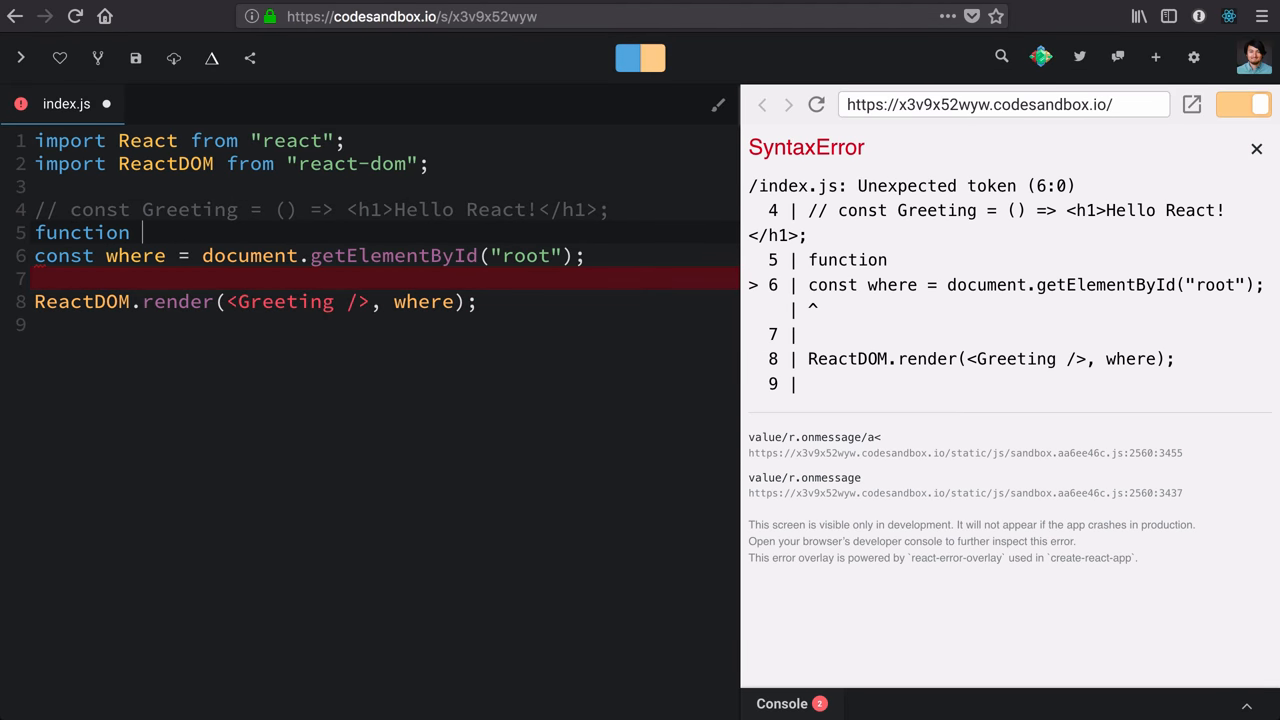
text(Greeting)
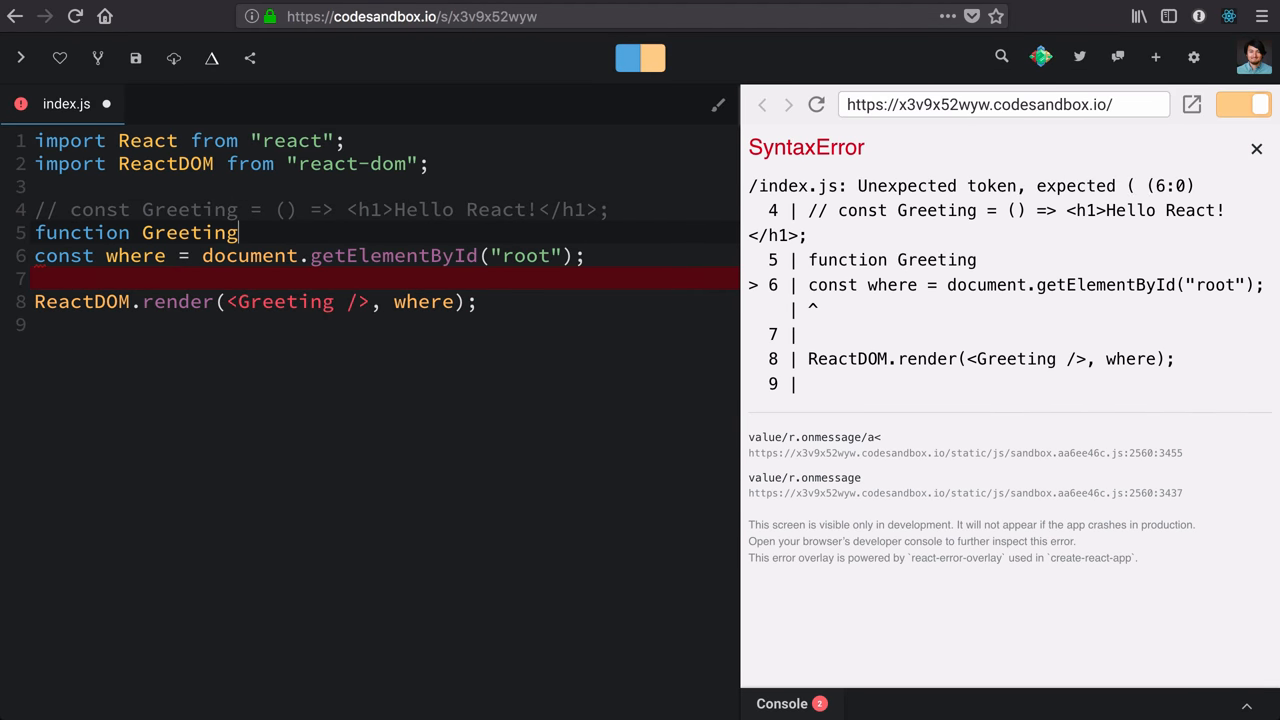
text(() {})
text(re)
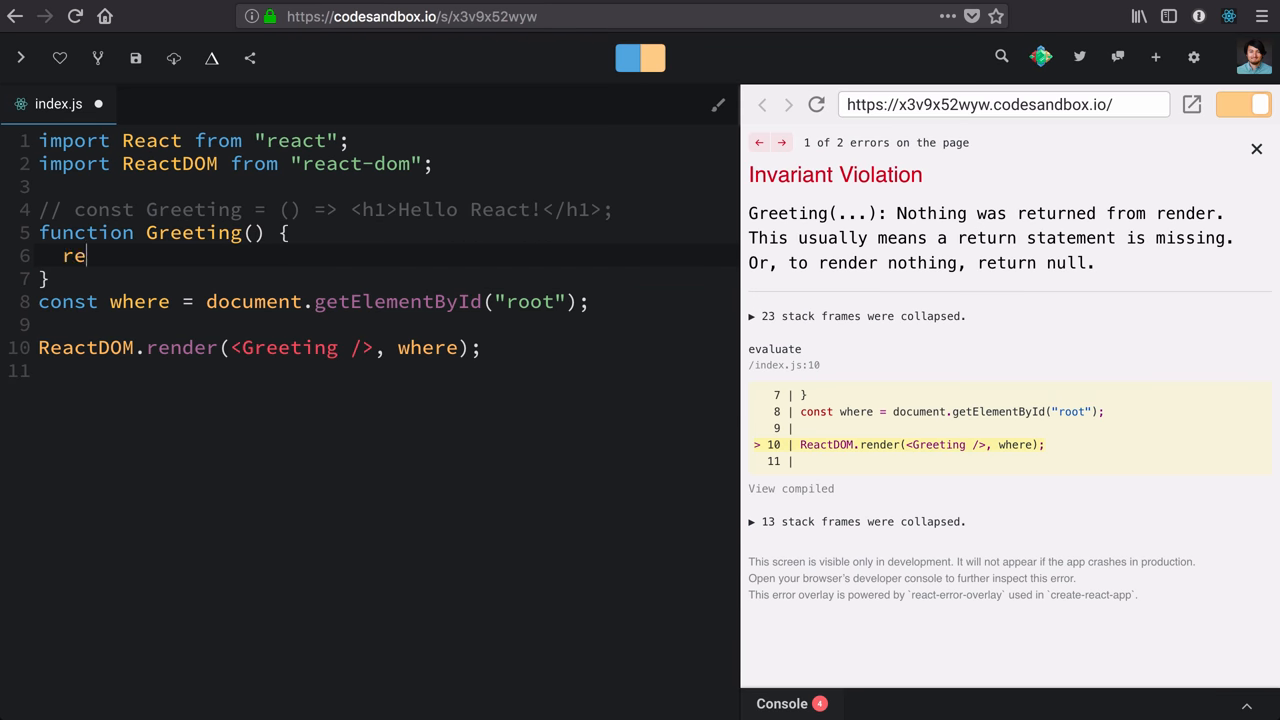
- Have Greeting's body return <h1>Hello React!</h1>
text(turn <h1>)
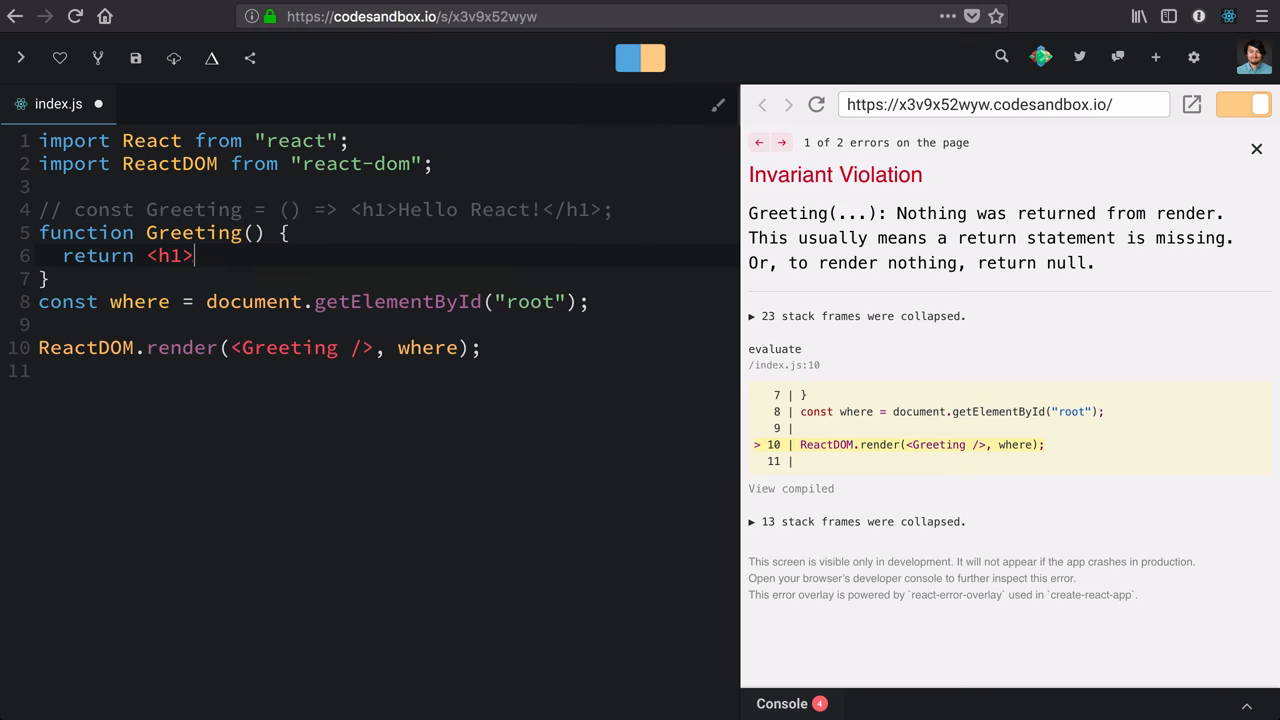
text(Hello React)
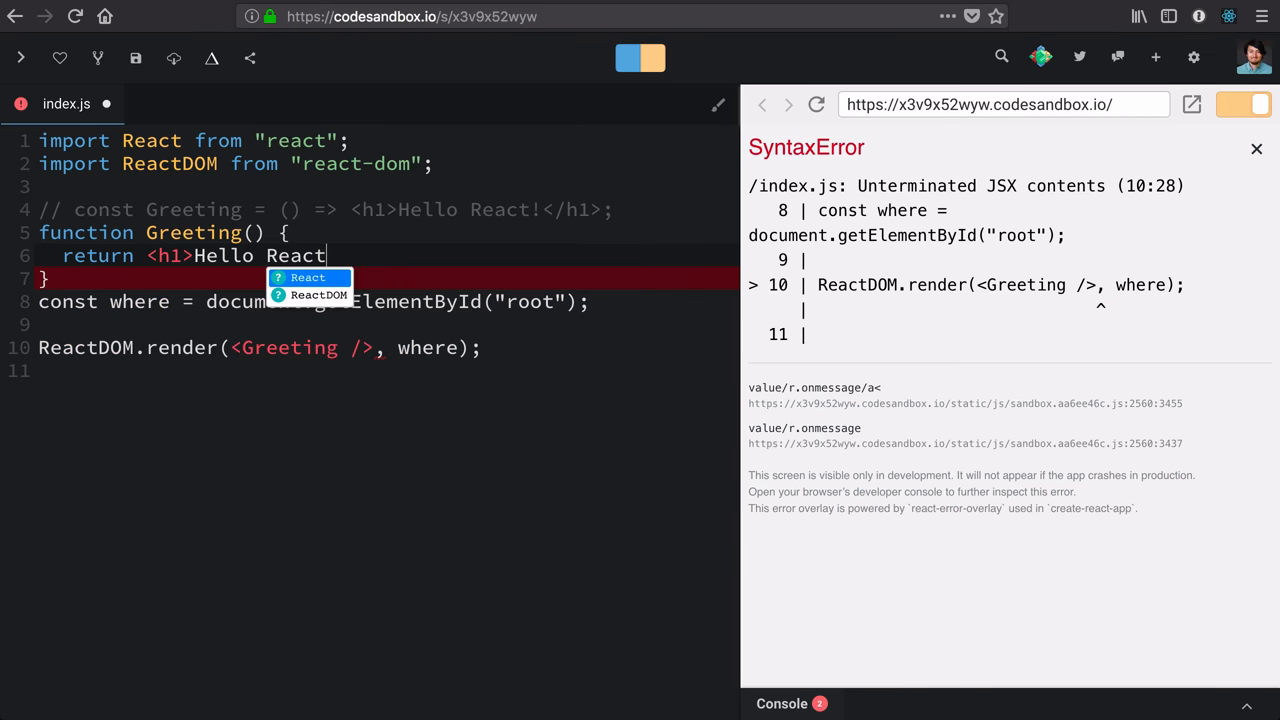
text(!</h)
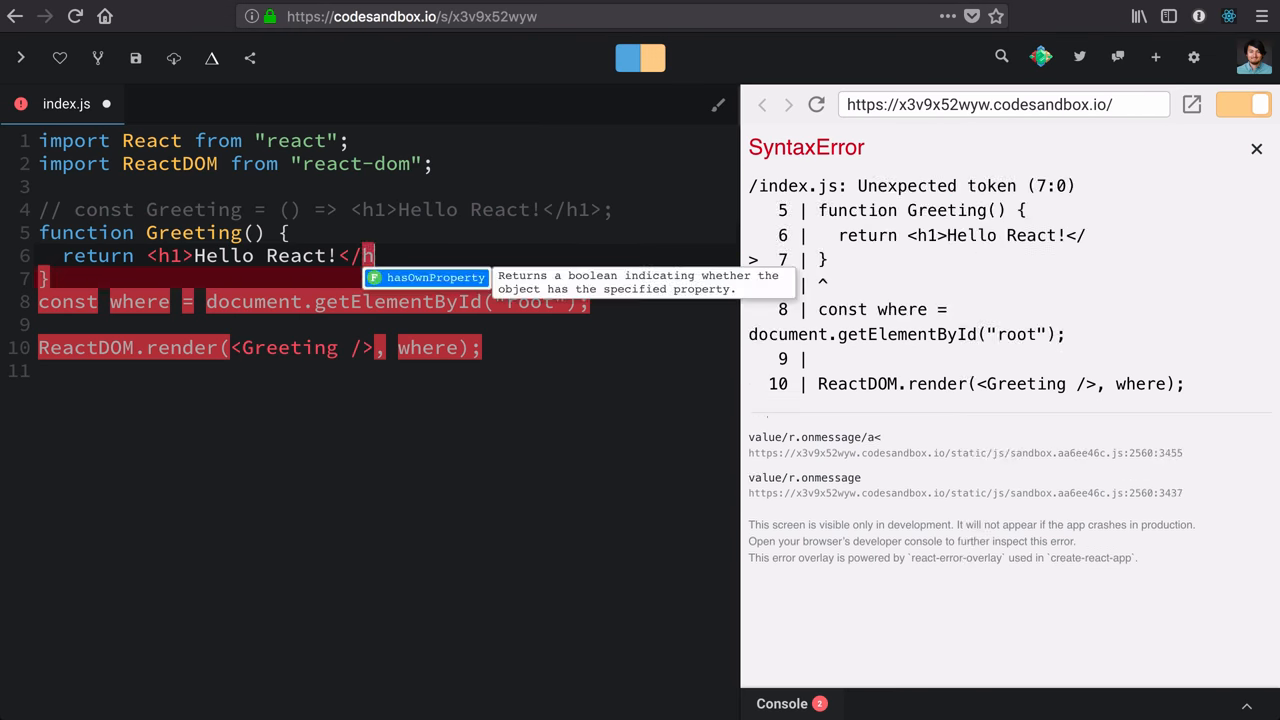